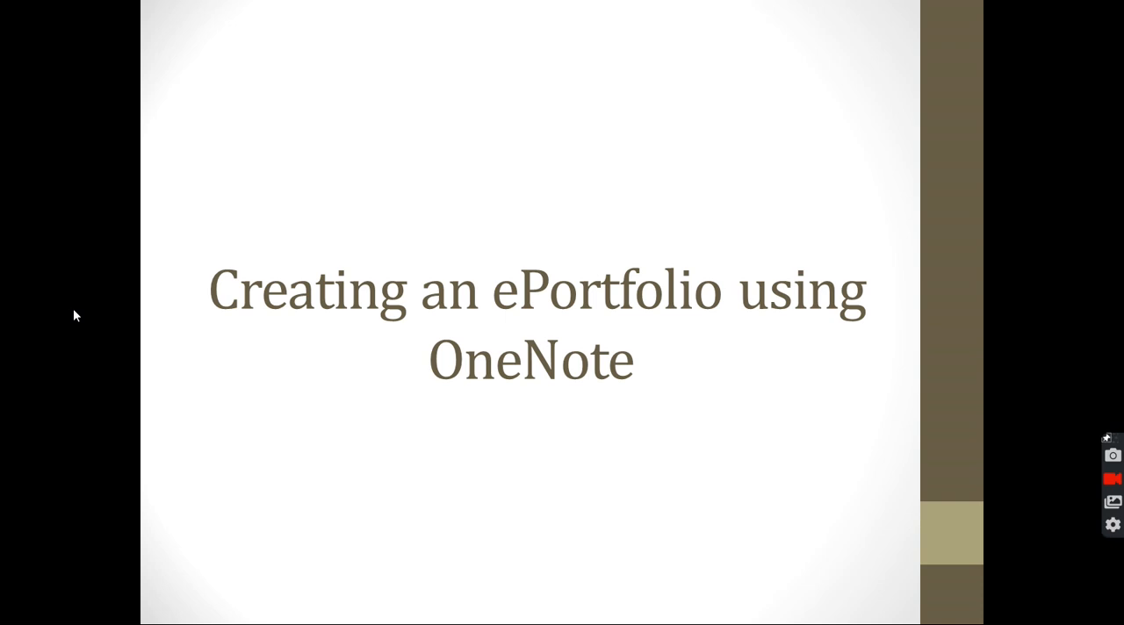
# Advance the slideshow to the Objective slide listing the six topics.
pyautogui.press('right')
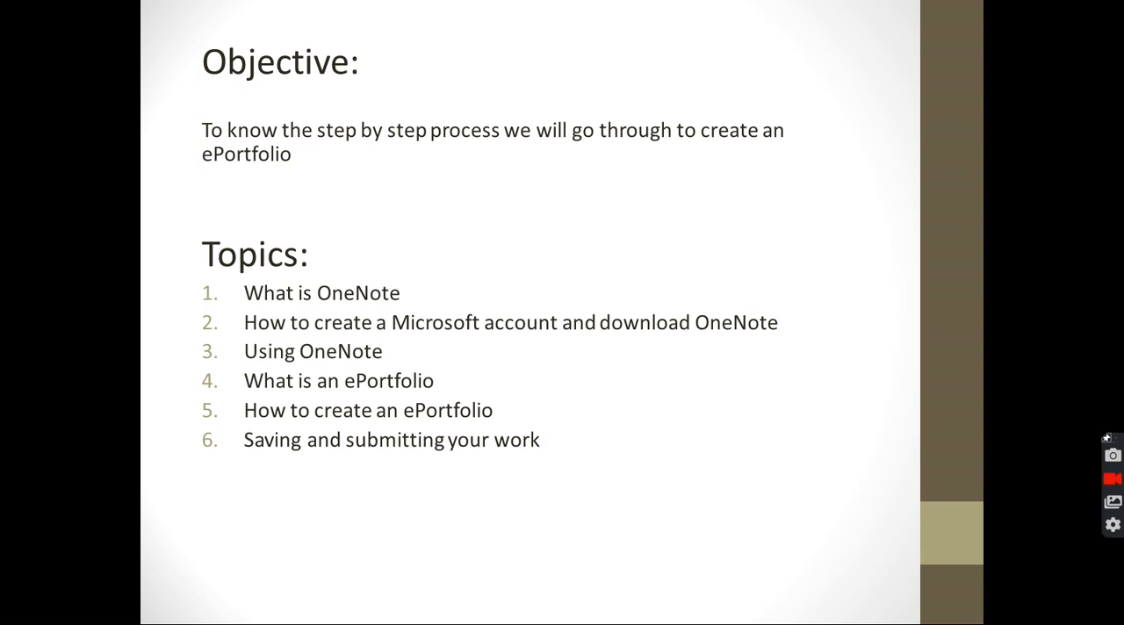
pyautogui.press('Right')
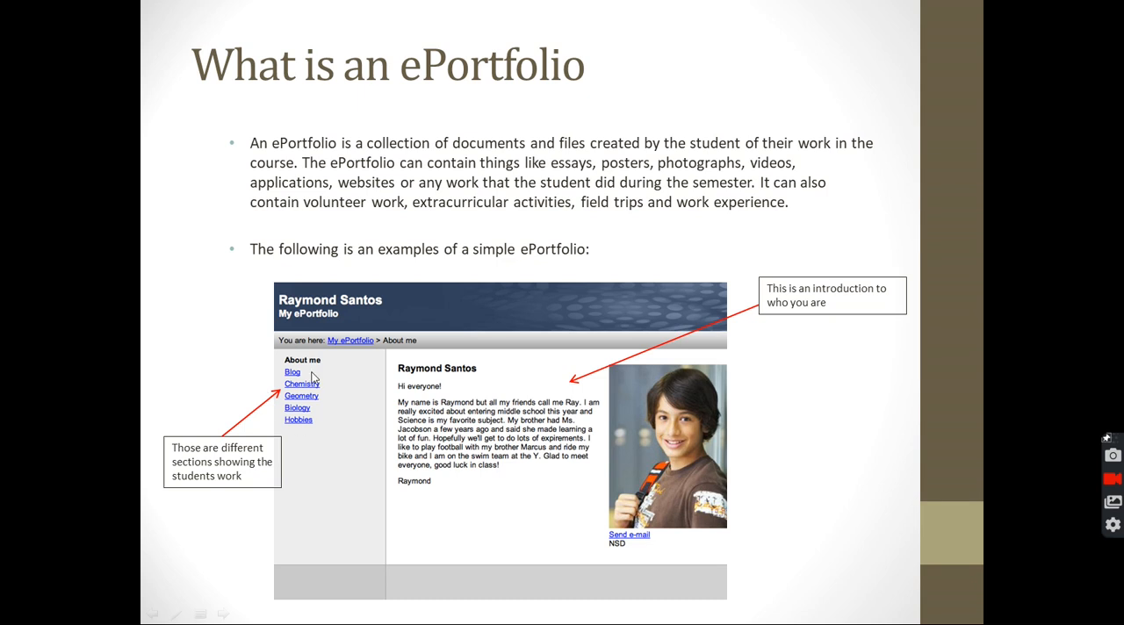
pyautogui.moveTo(299, 419)
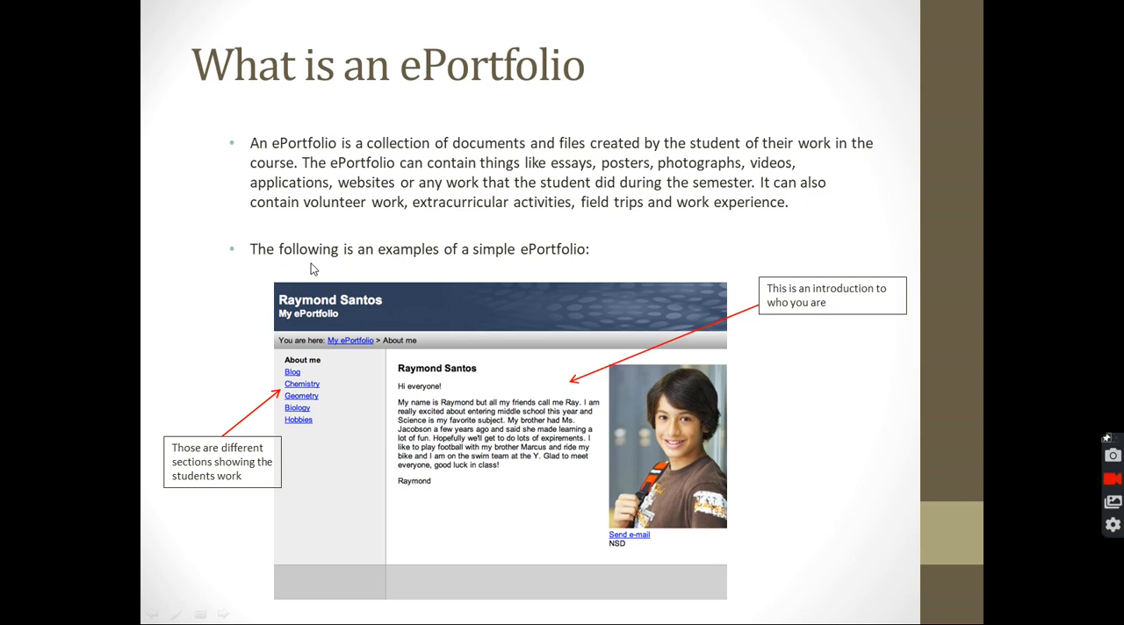
pyautogui.moveTo(292, 370)
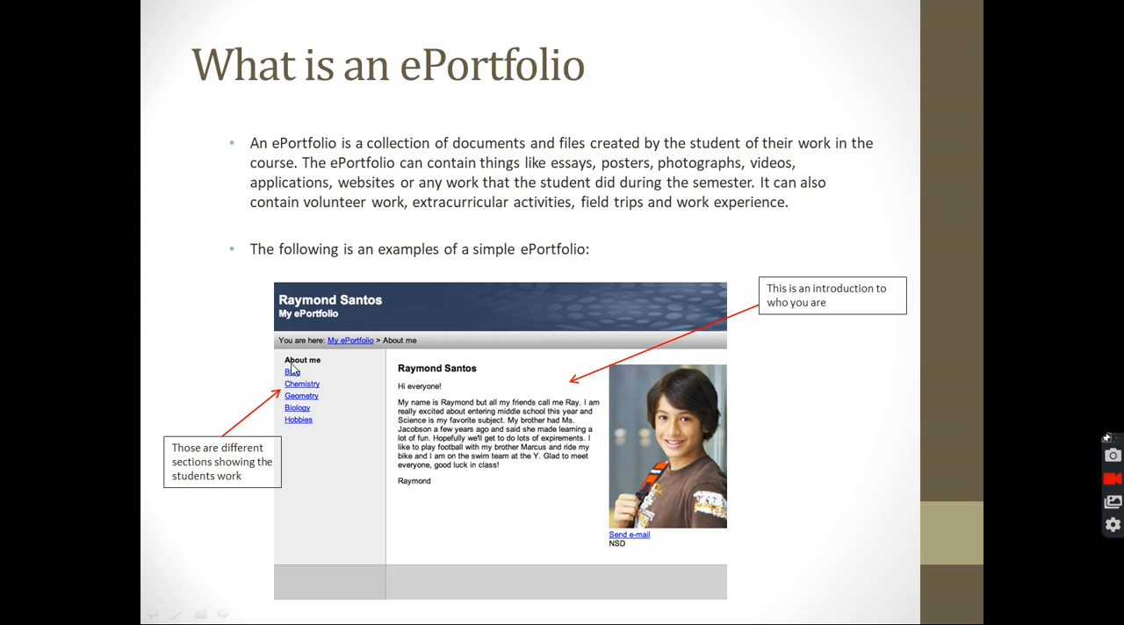
pyautogui.moveTo(567, 408)
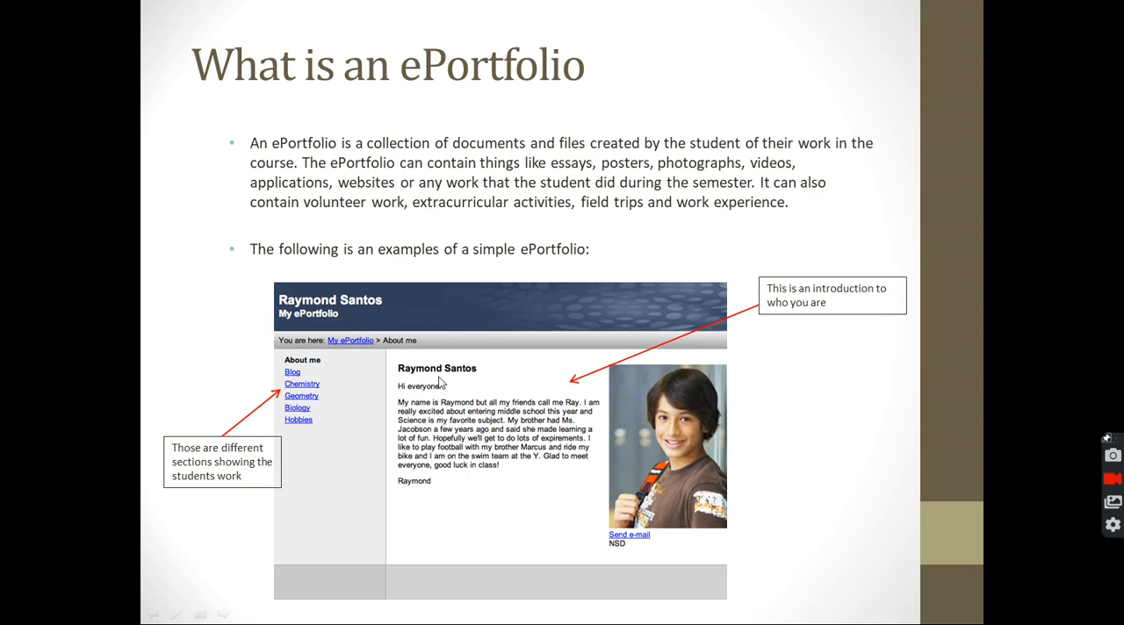
pyautogui.moveTo(420, 386)
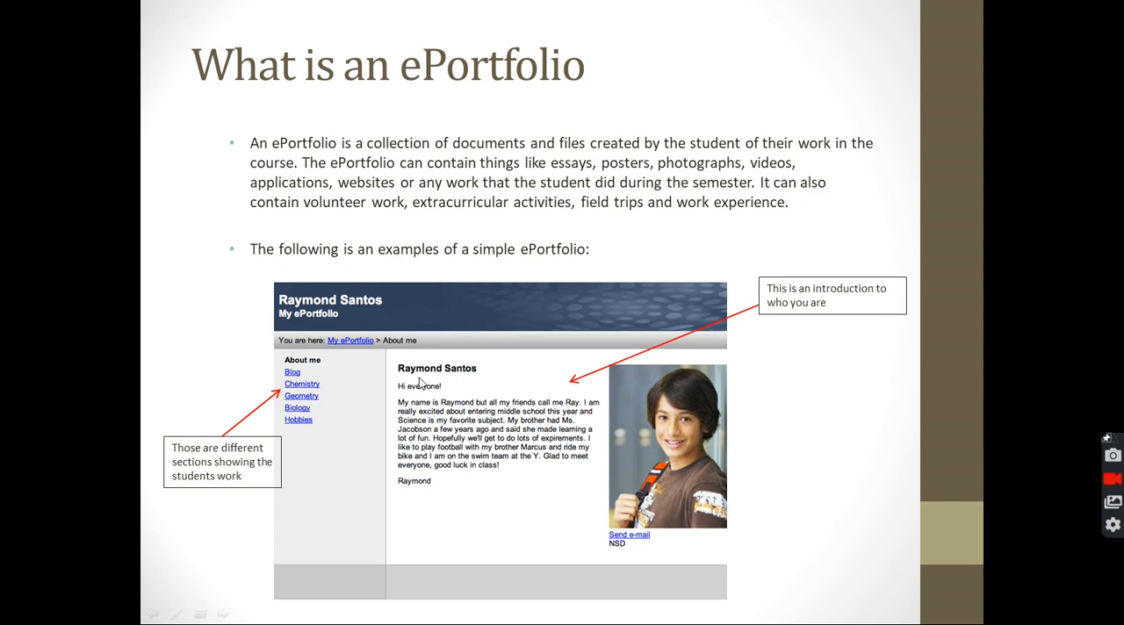
pyautogui.moveTo(419, 389)
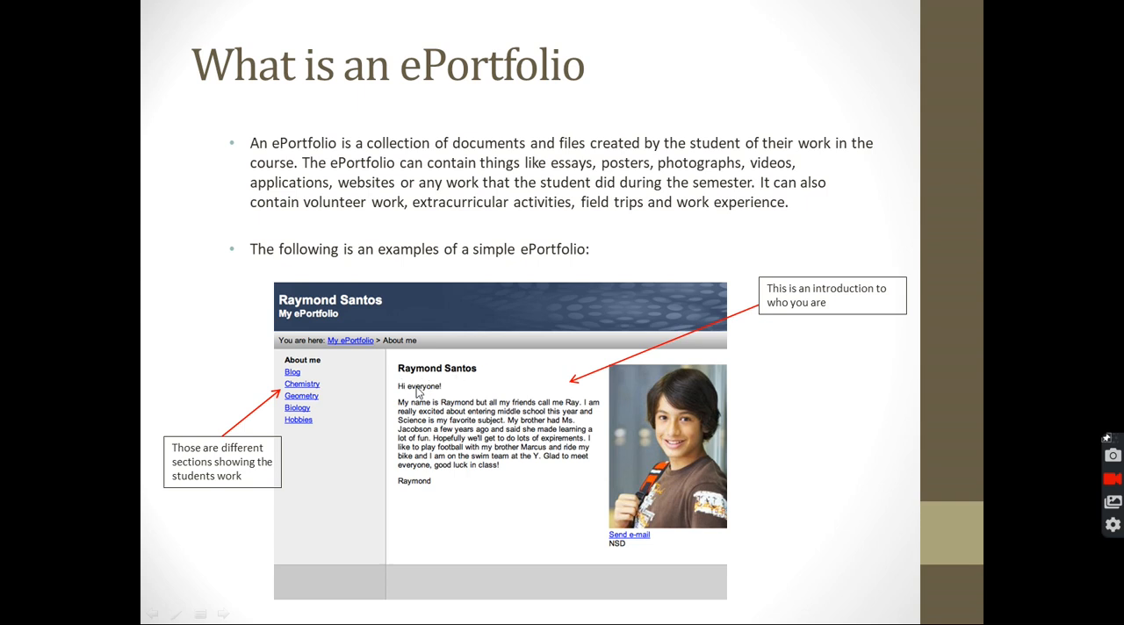
pyautogui.moveTo(529, 460)
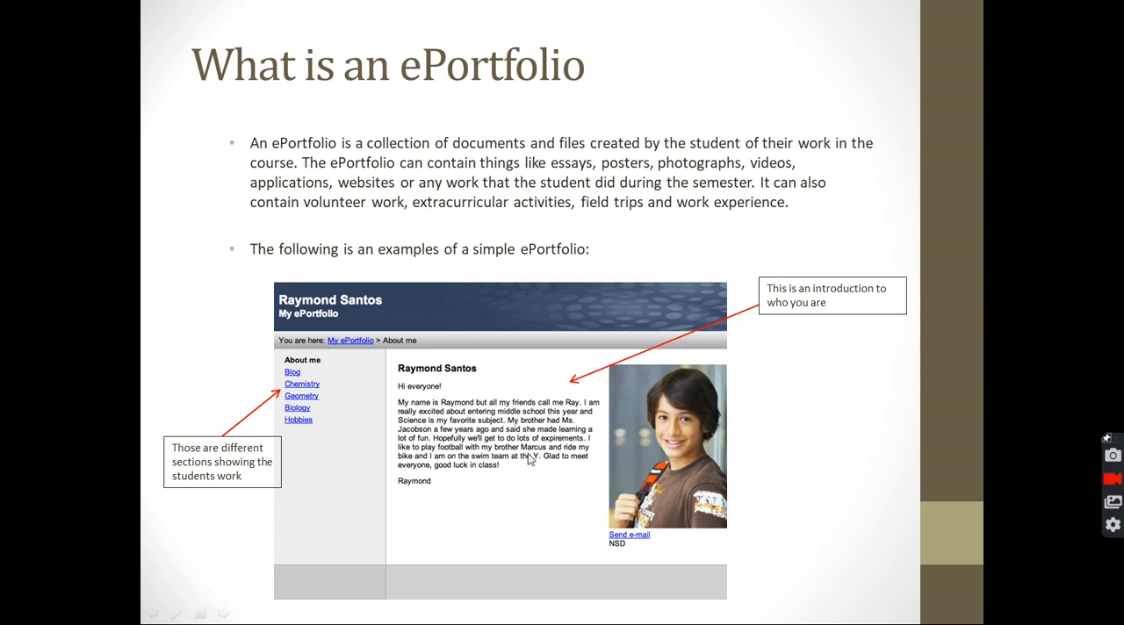
pyautogui.moveTo(300, 327)
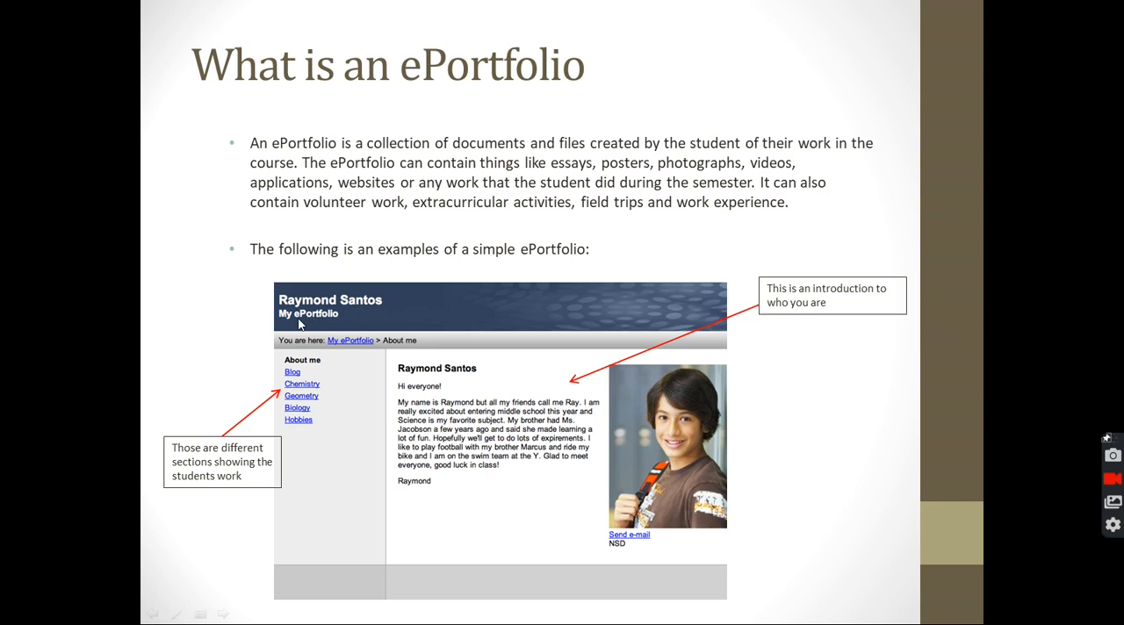
pyautogui.moveTo(359, 341)
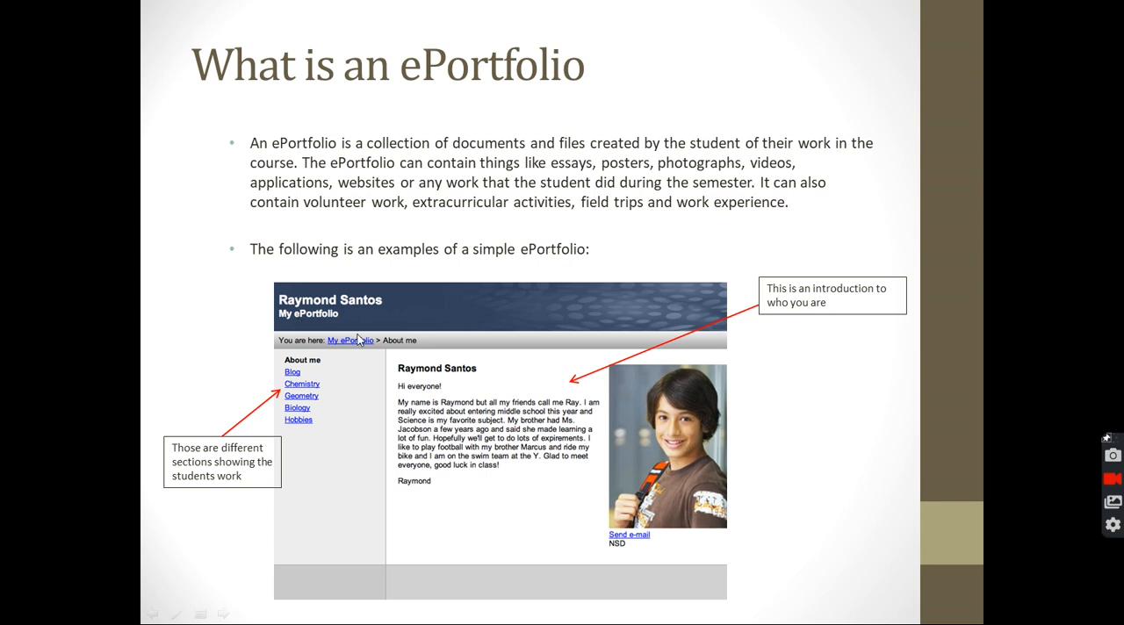
pyautogui.moveTo(430, 269)
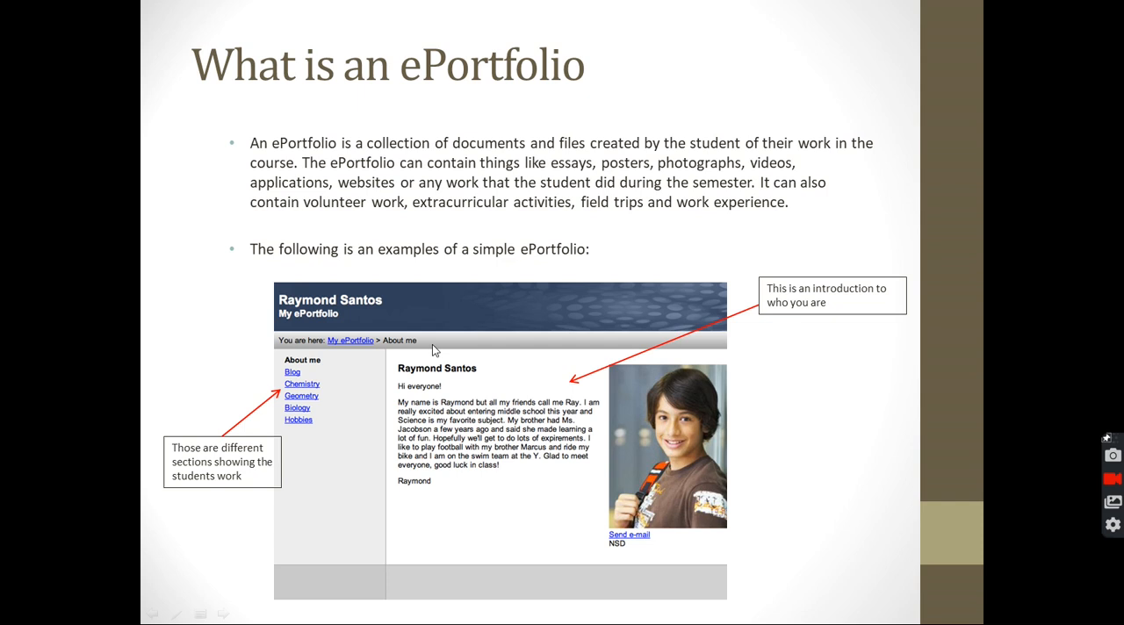
pyautogui.moveTo(296, 376)
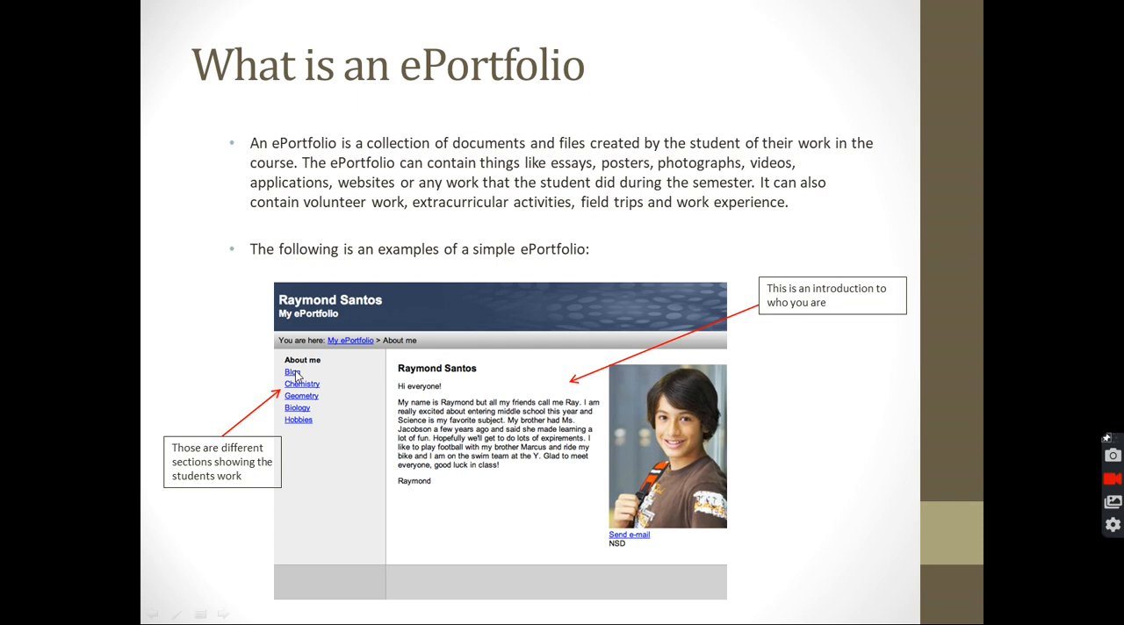
pyautogui.moveTo(297, 377)
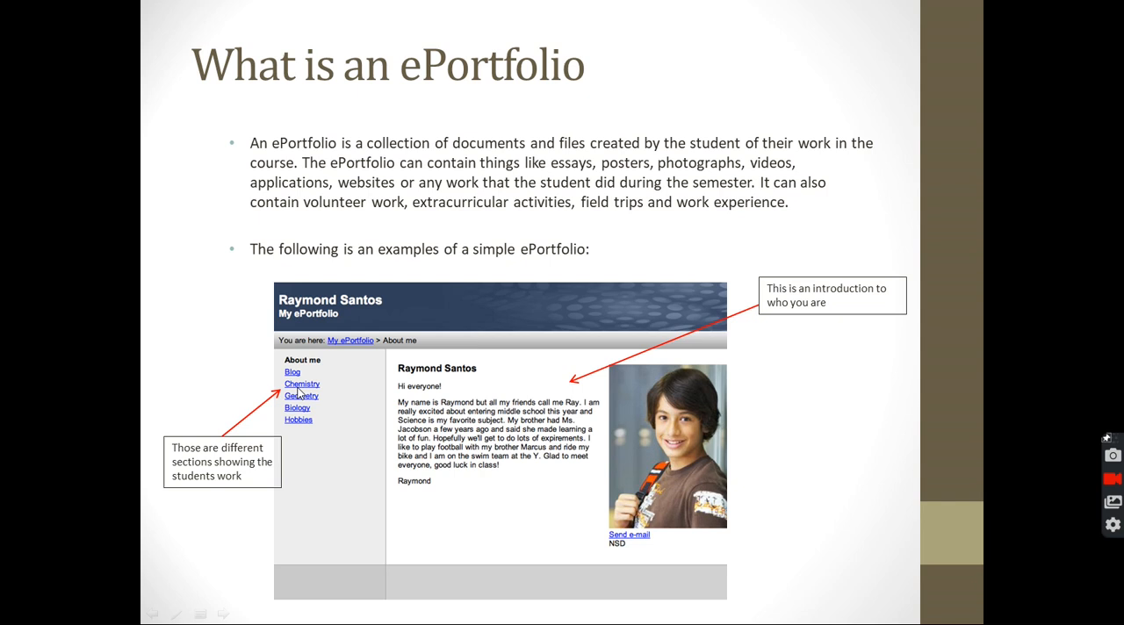
pyautogui.moveTo(448, 574)
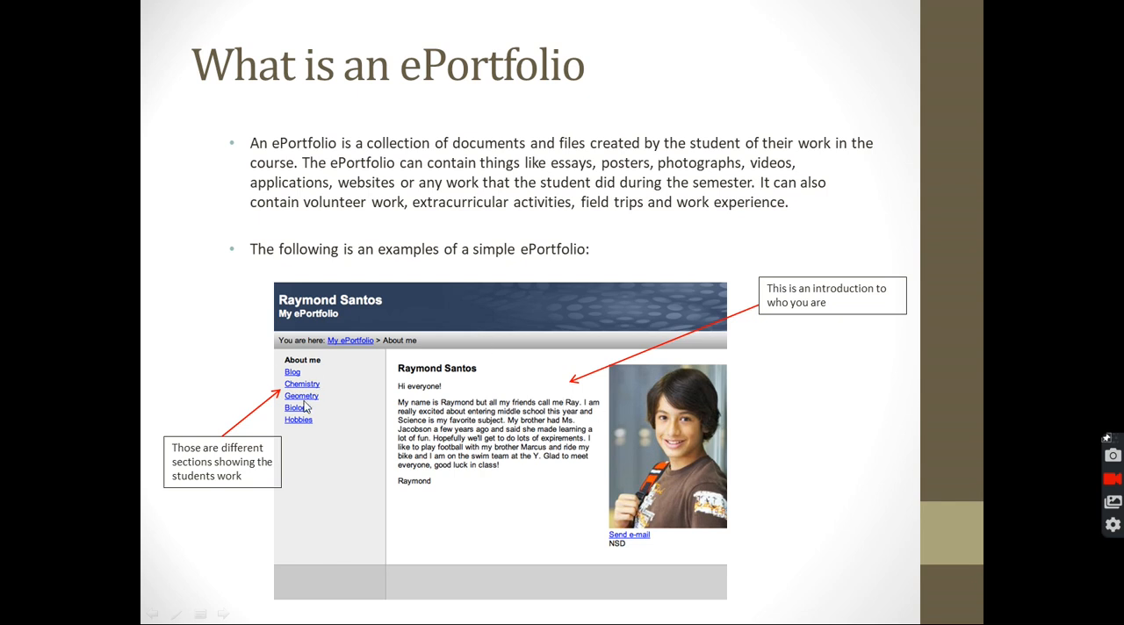
pyautogui.moveTo(484, 411)
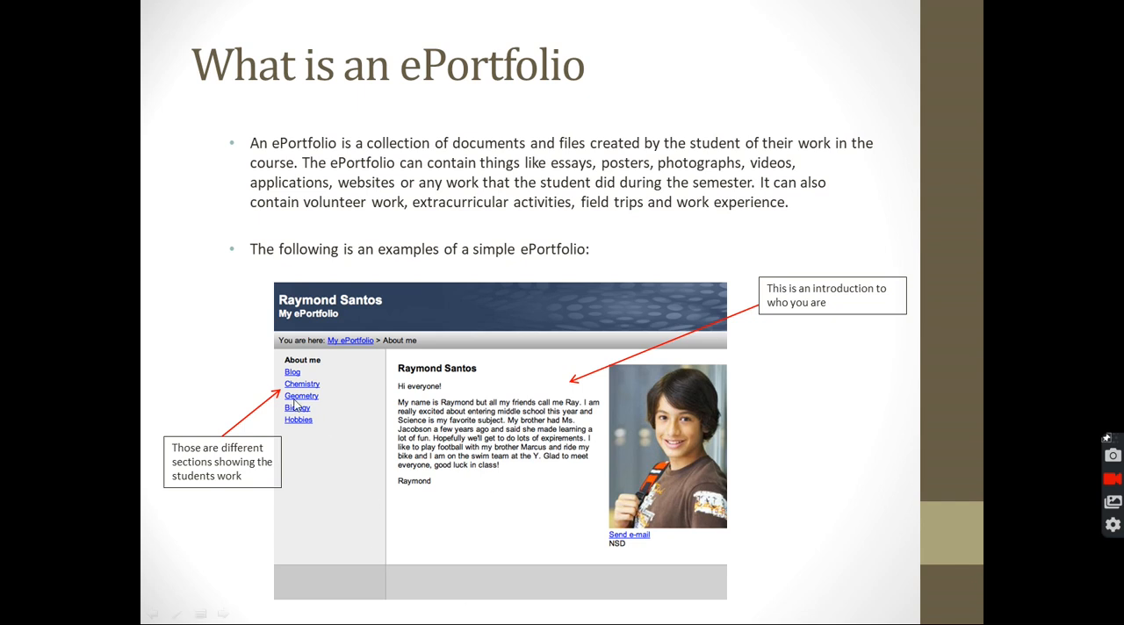
pyautogui.moveTo(540, 394)
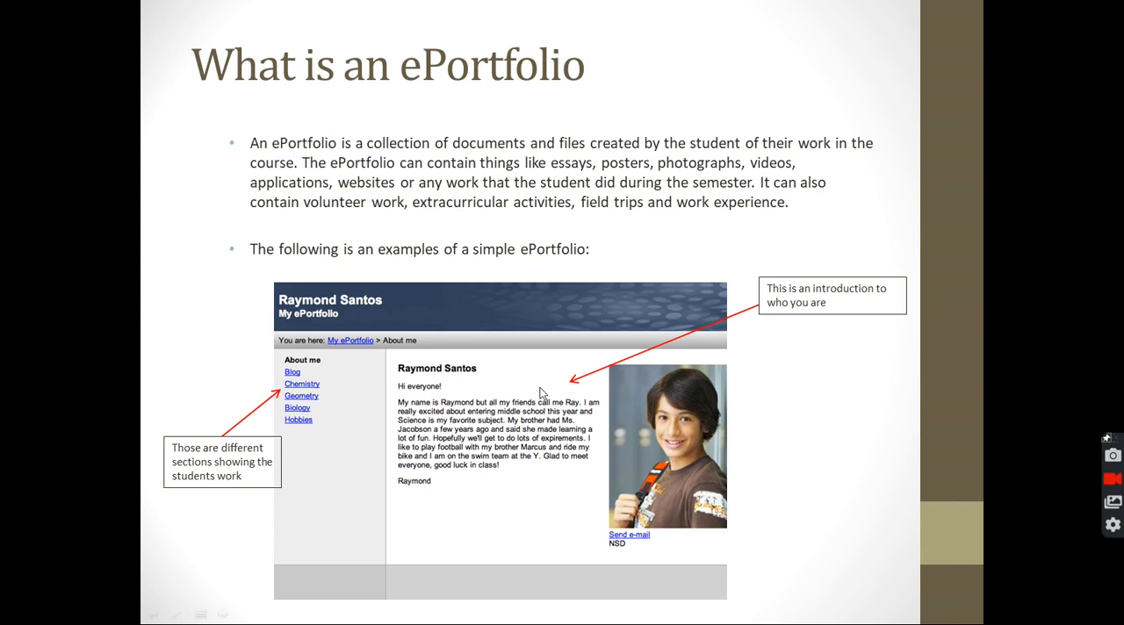
pyautogui.moveTo(537, 426)
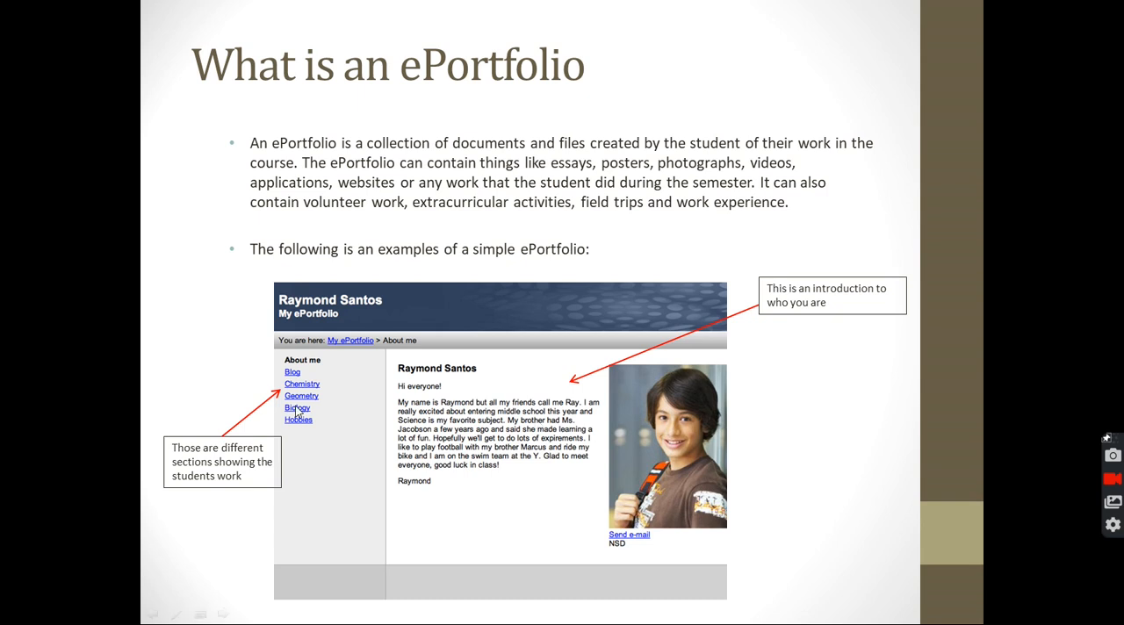
pyautogui.moveTo(569, 478)
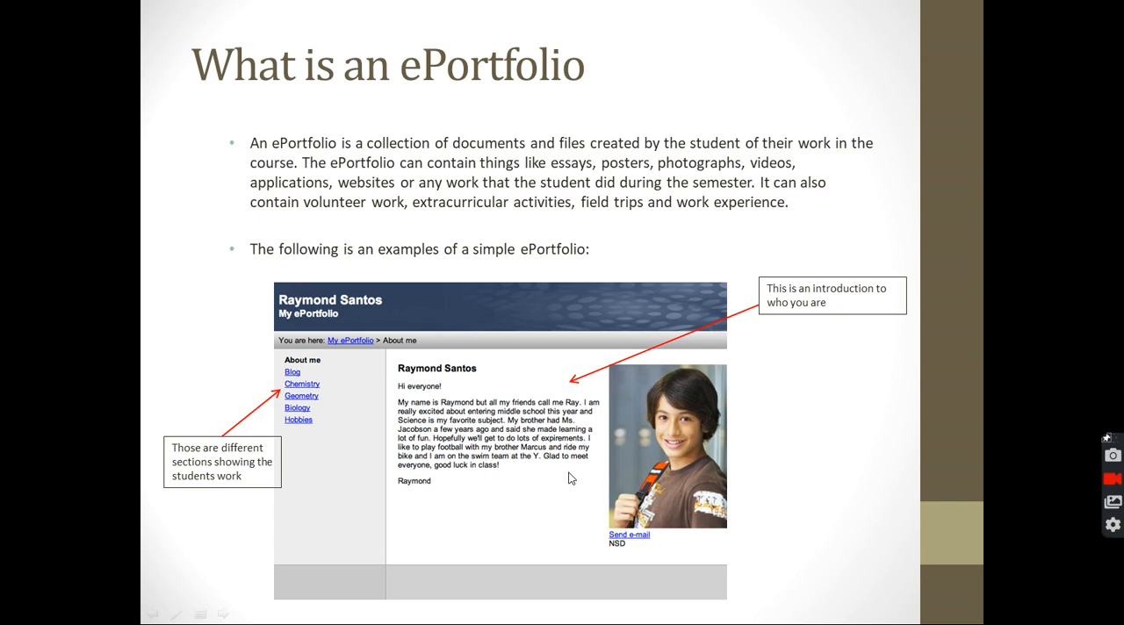
pyautogui.moveTo(481, 455)
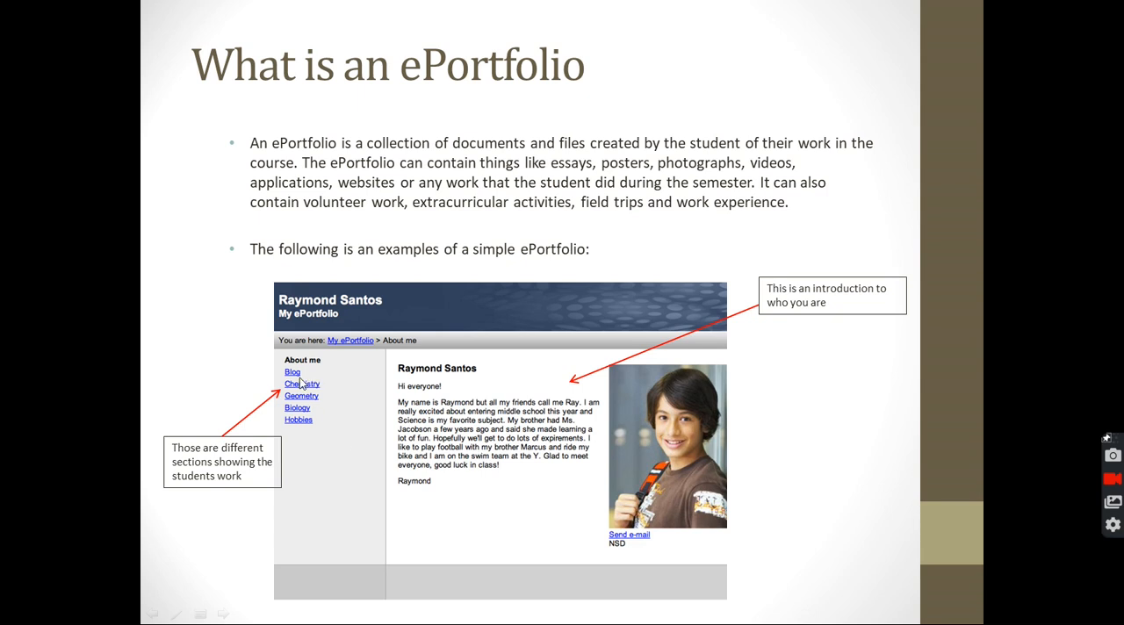
pyautogui.moveTo(314, 407)
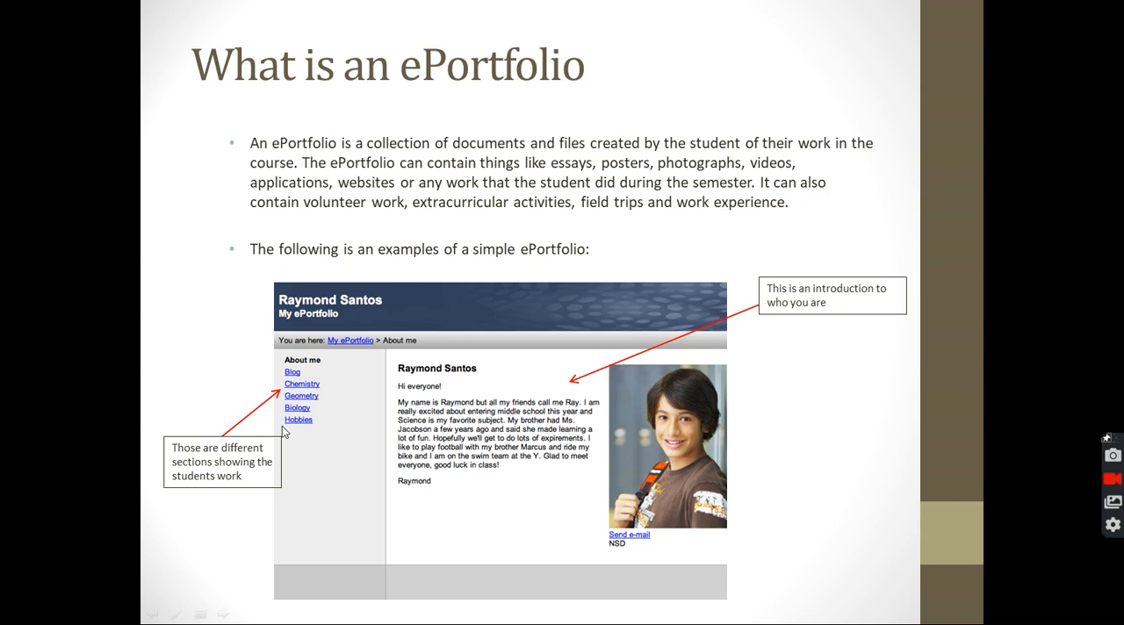
pyautogui.moveTo(254, 310)
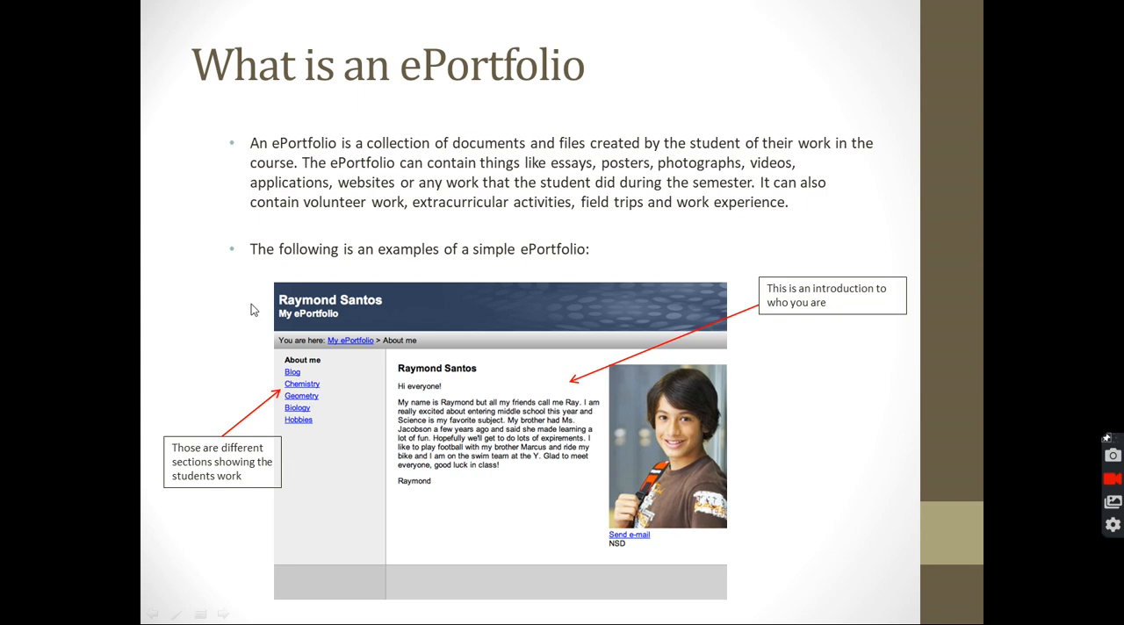